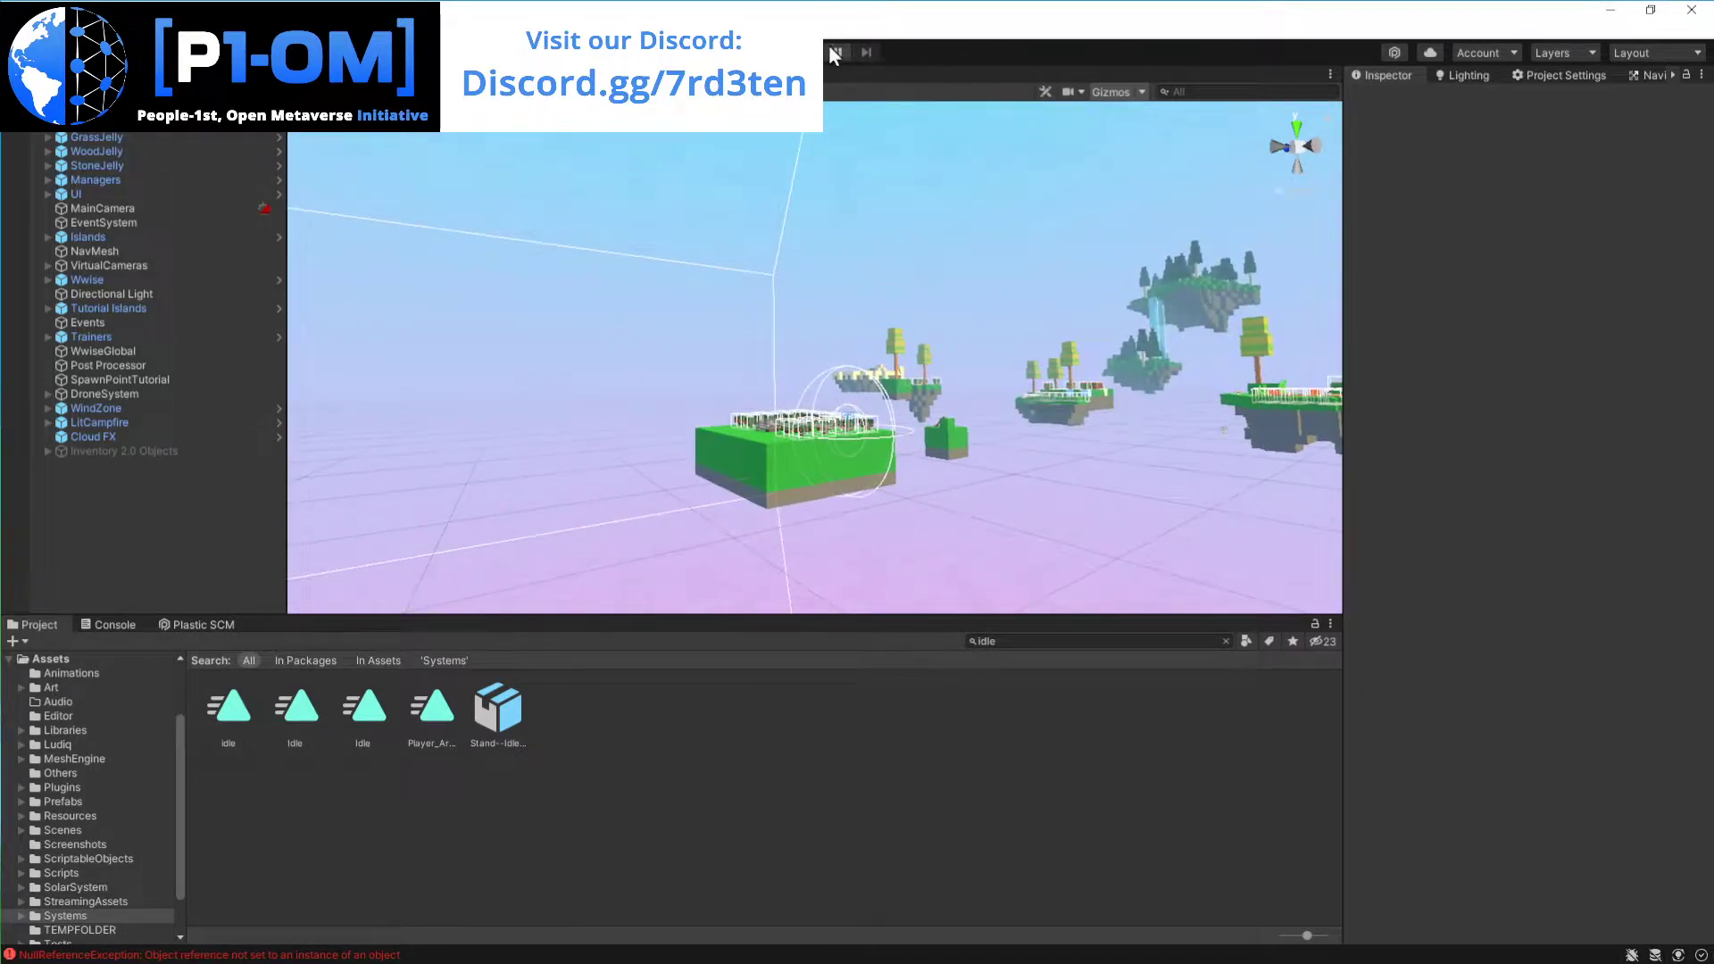
- Run the voxel game in Play mode and open its in-game Settings page
{"action": "left_click", "coordinate": [837, 51]}
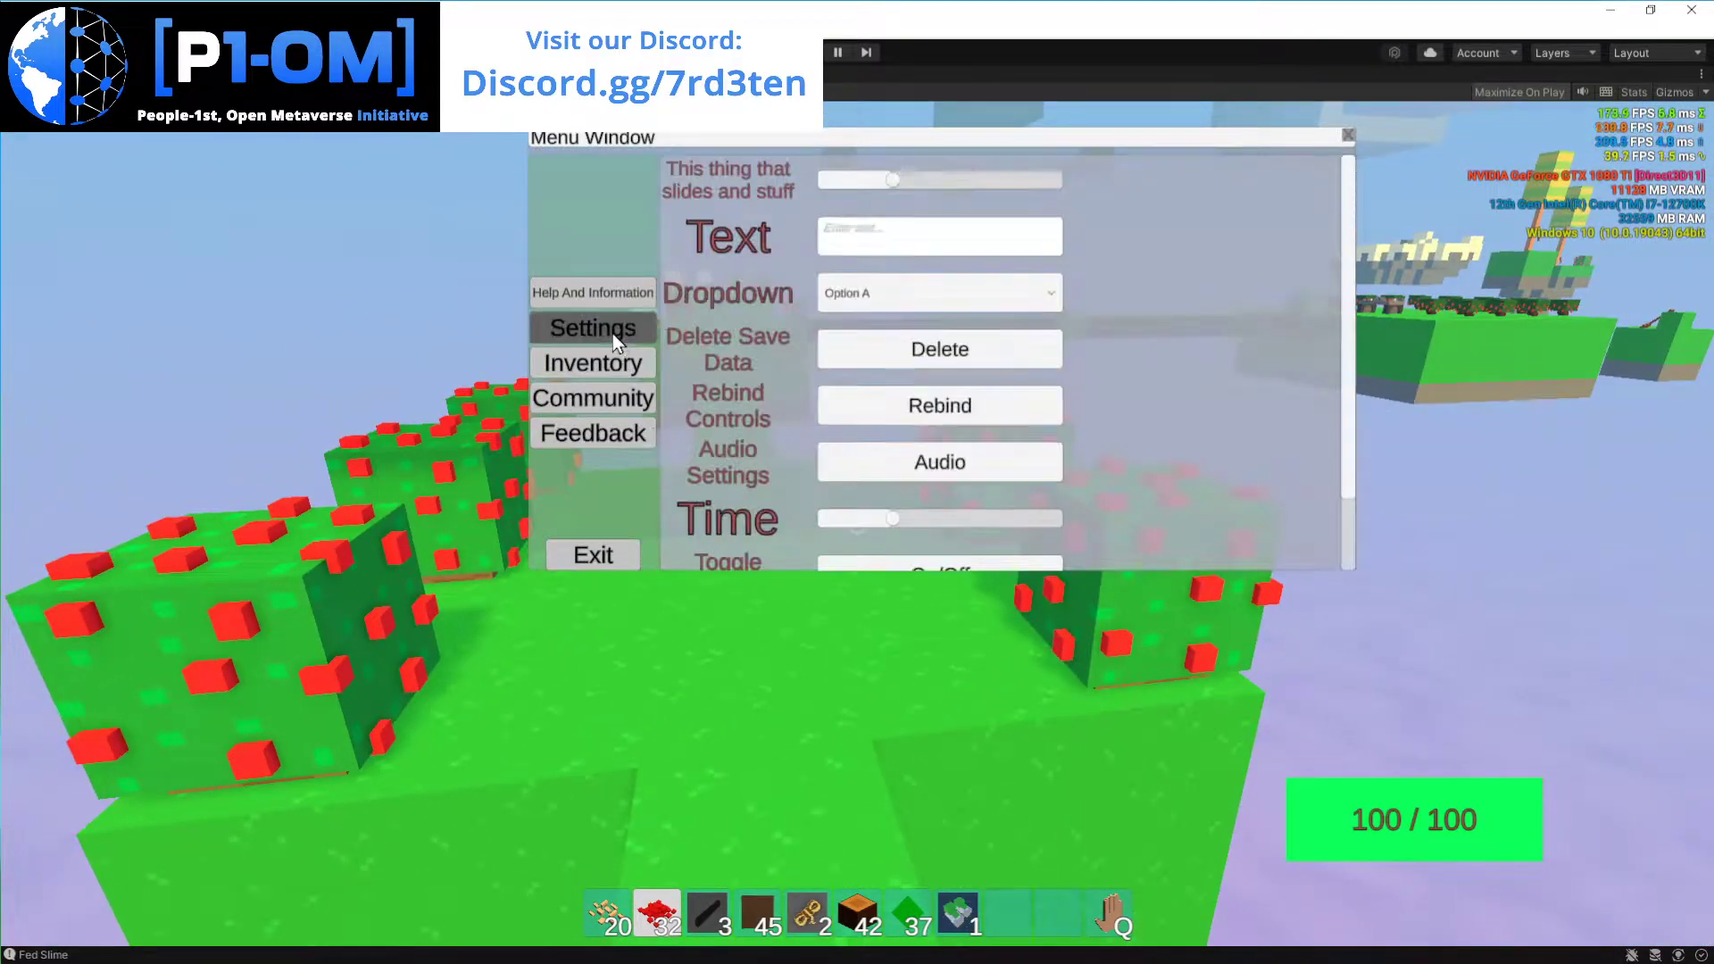
{"action": "left_click", "coordinate": [590, 363]}
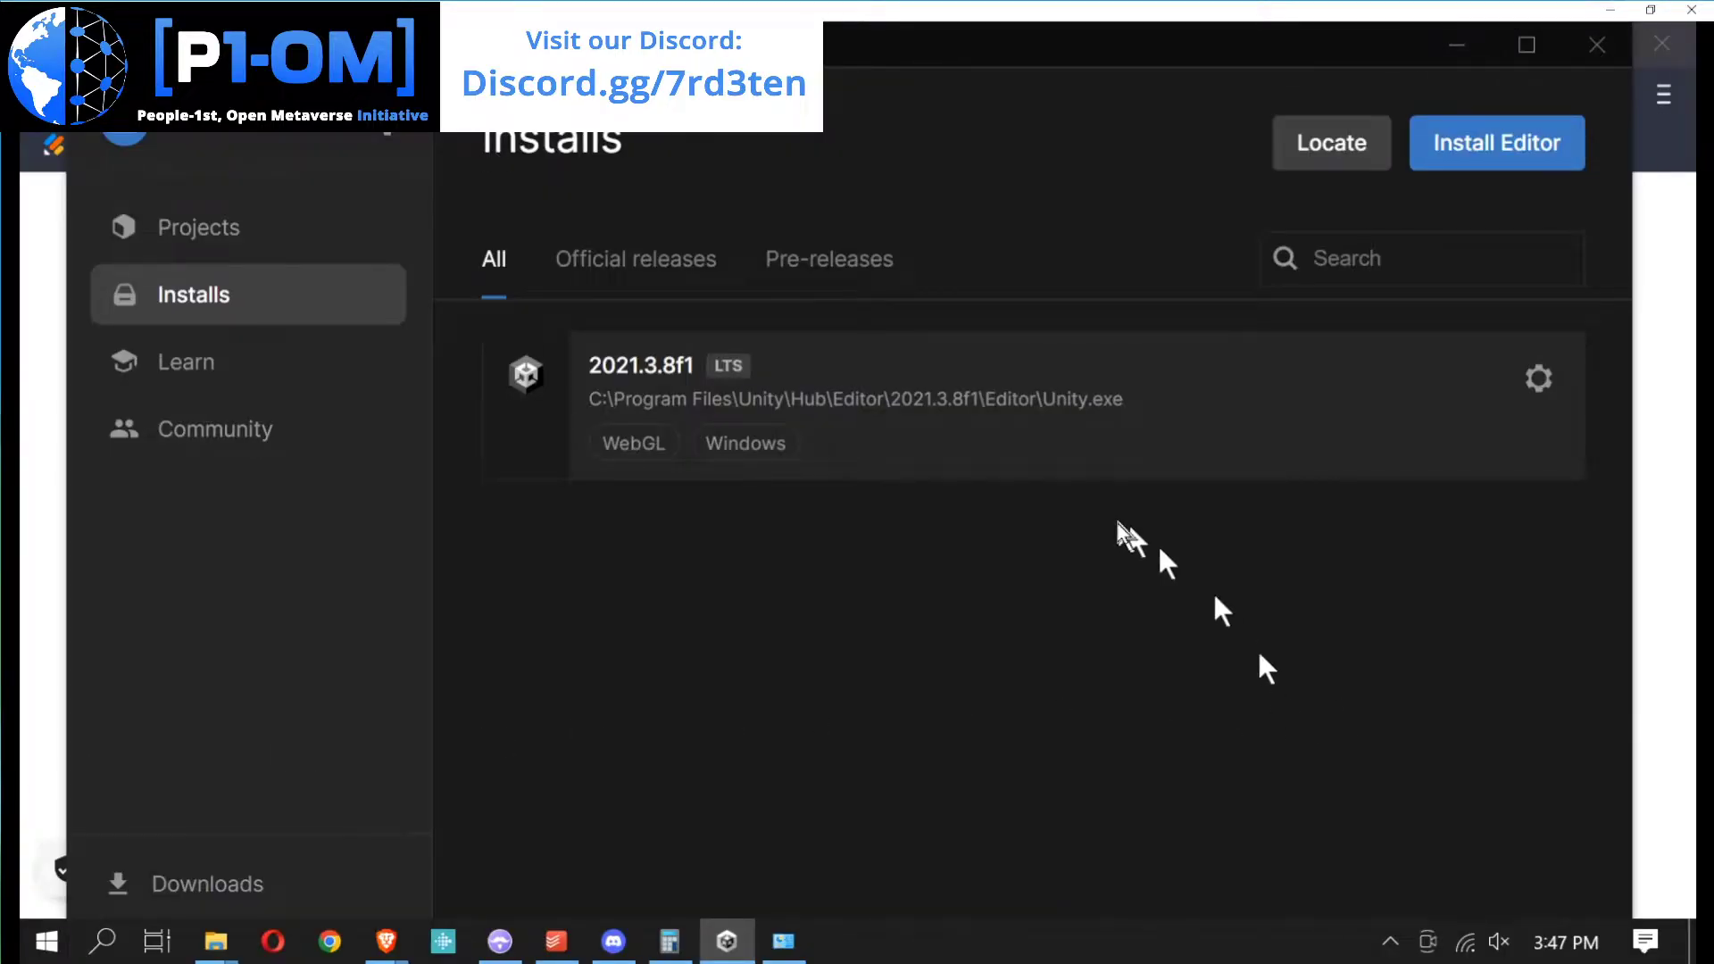
{"action": "mouse_move", "coordinate": [973, 507]}
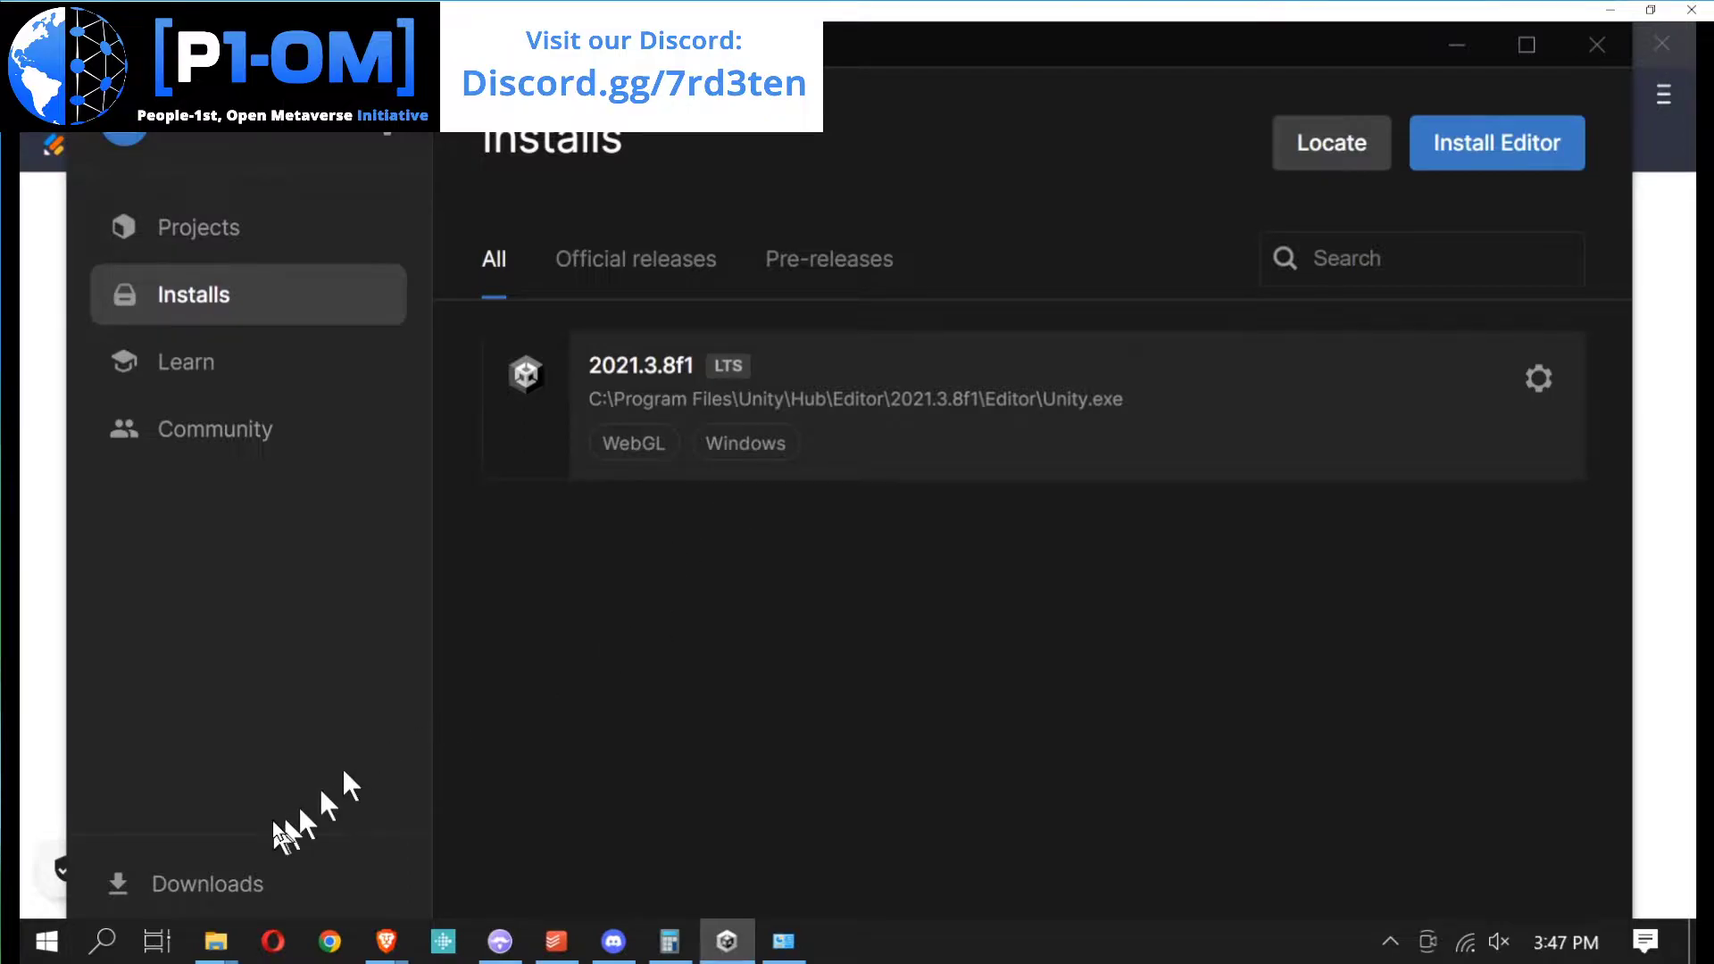
- Switch Unity Hub from Installs to the empty Projects list
{"action": "left_click", "coordinate": [45, 941]}
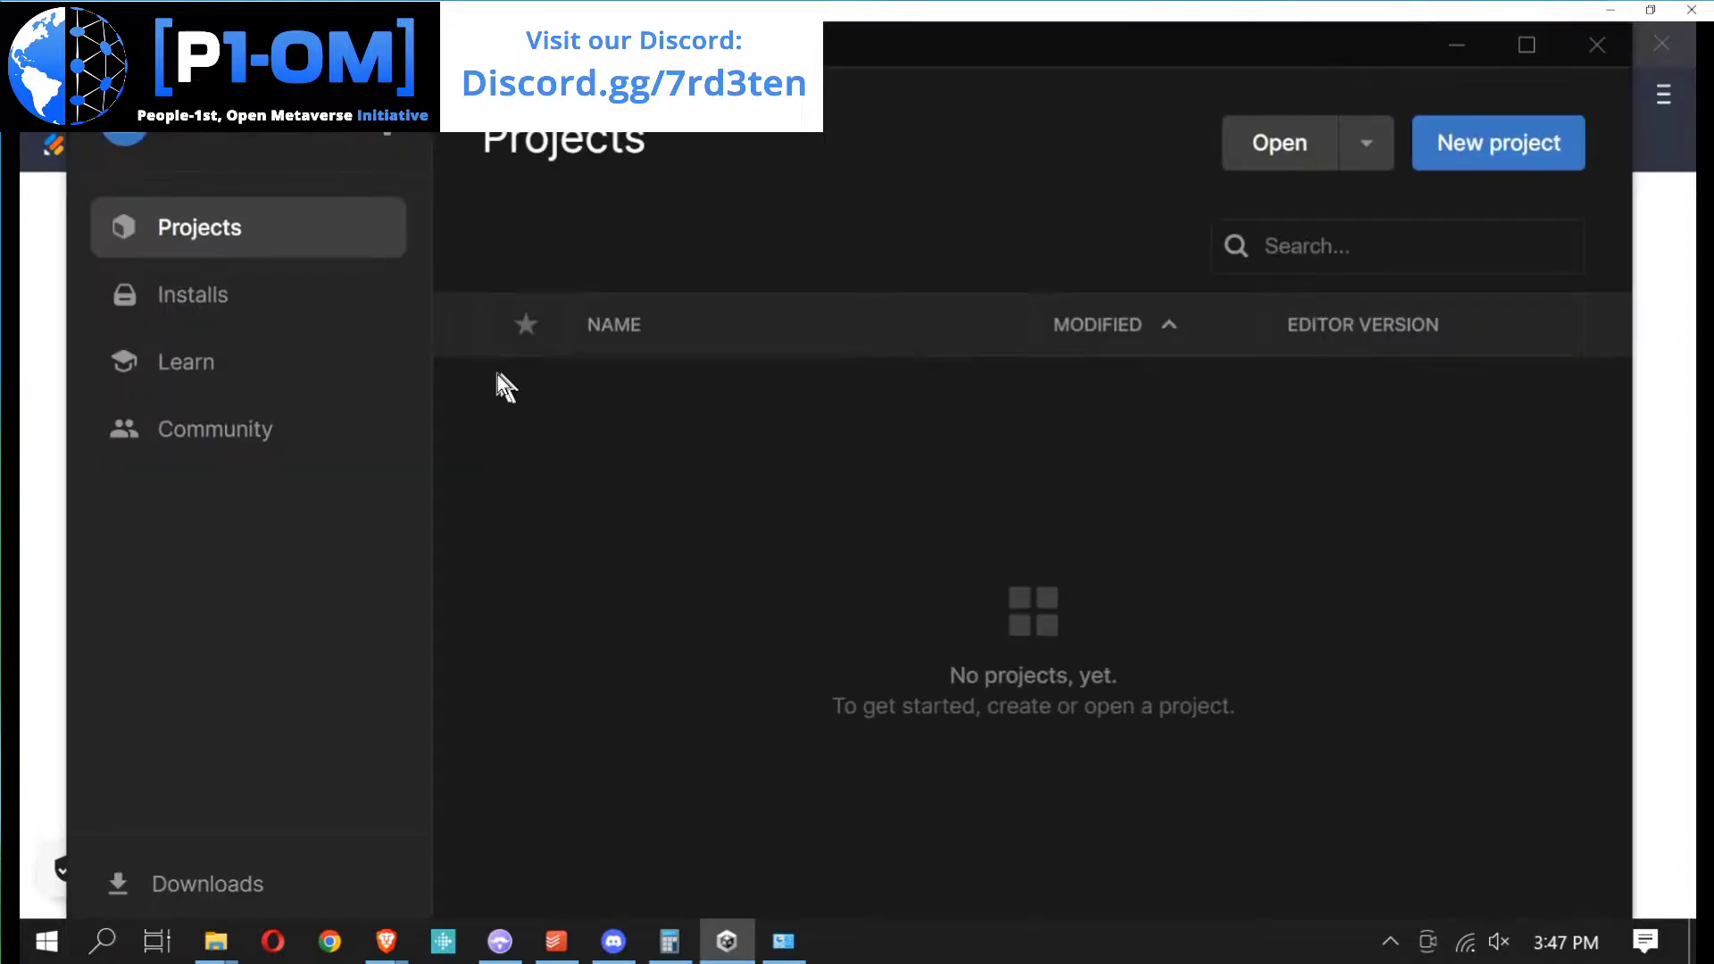
{"action": "mouse_move", "coordinate": [863, 520]}
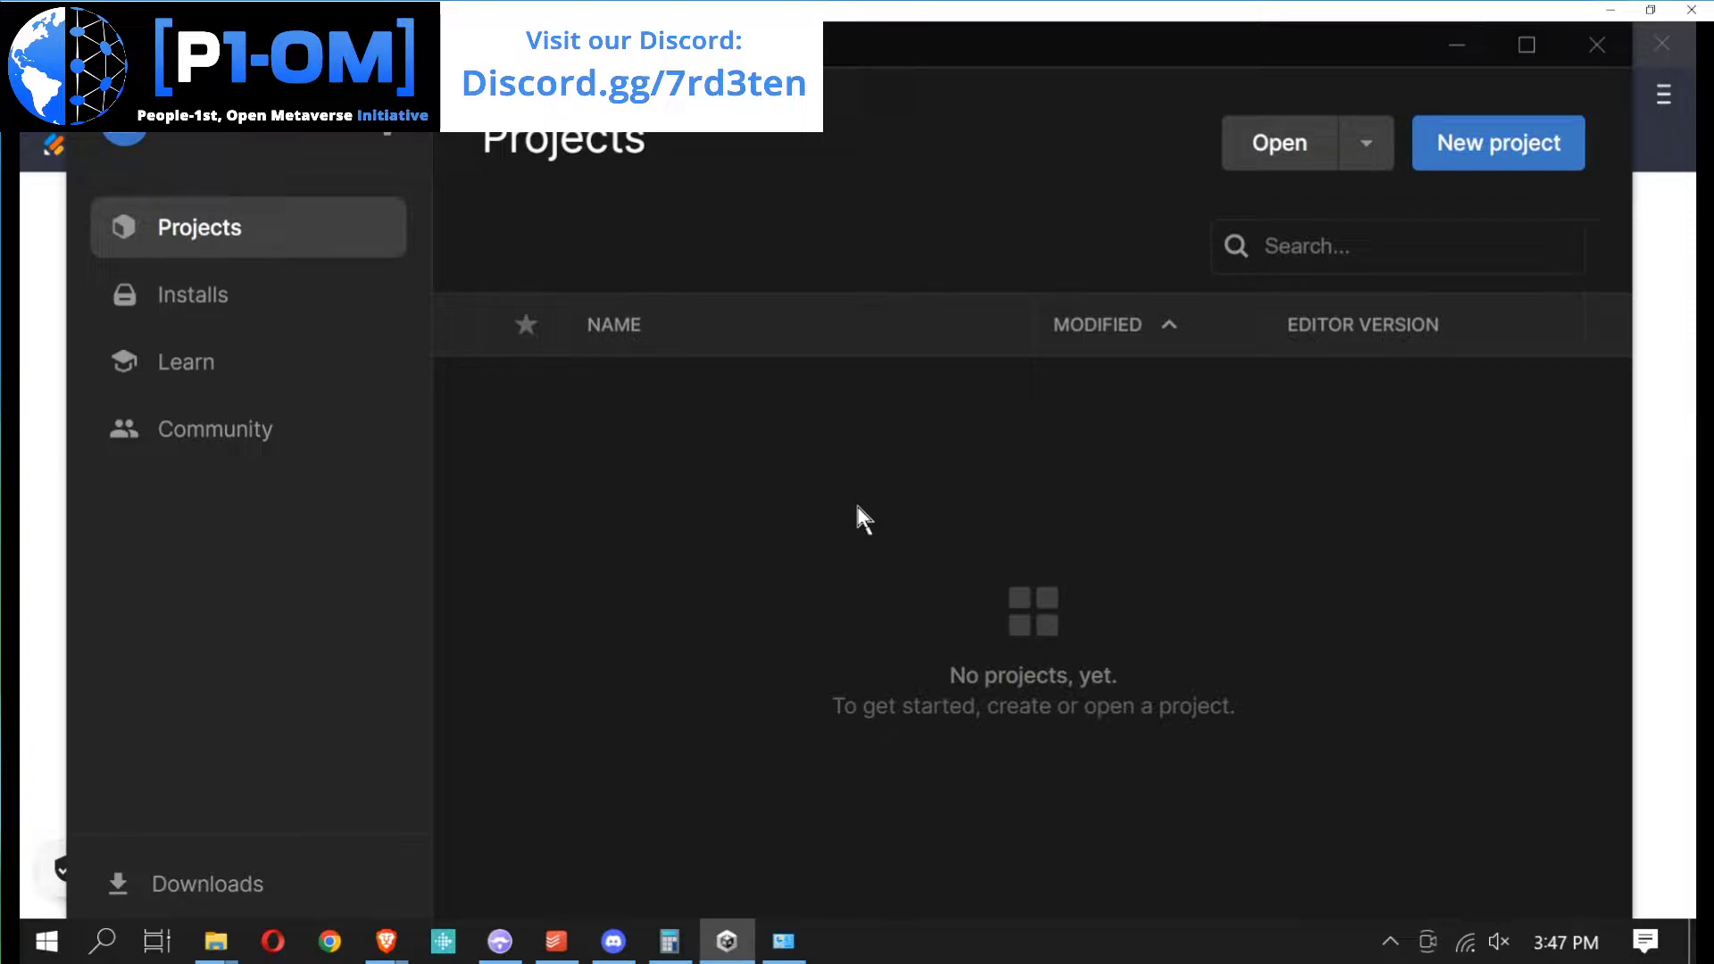
{"action": "mouse_move", "coordinate": [1358, 44]}
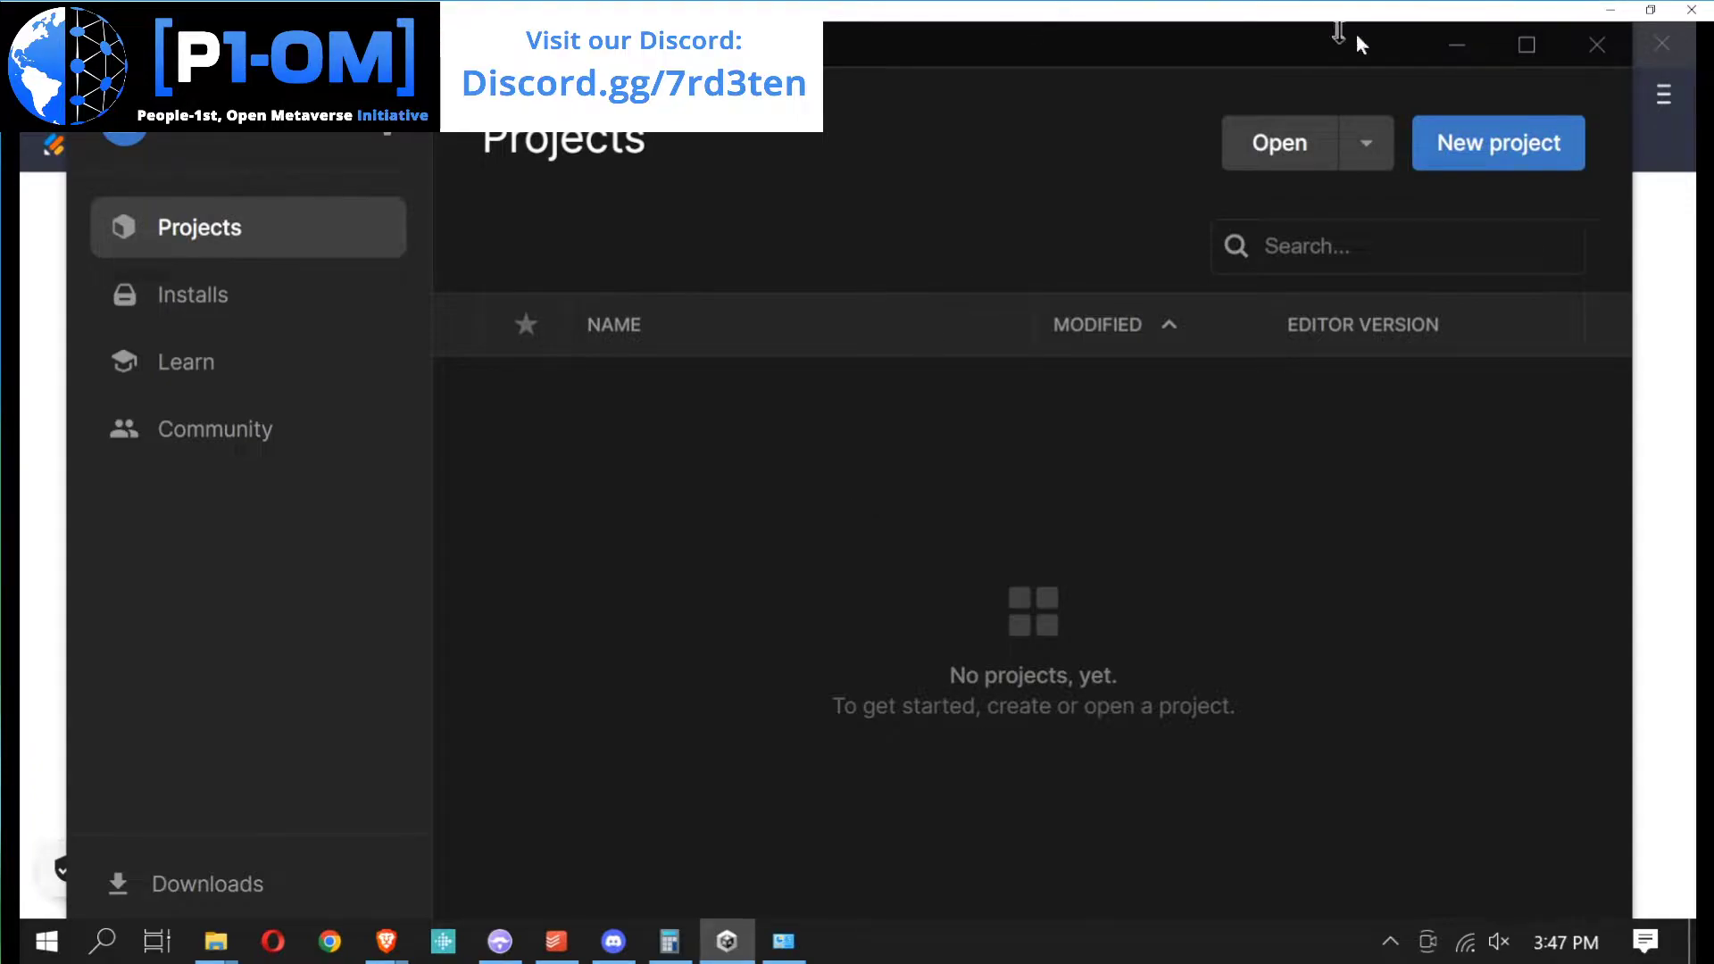
{"action": "mouse_move", "coordinate": [1006, 450]}
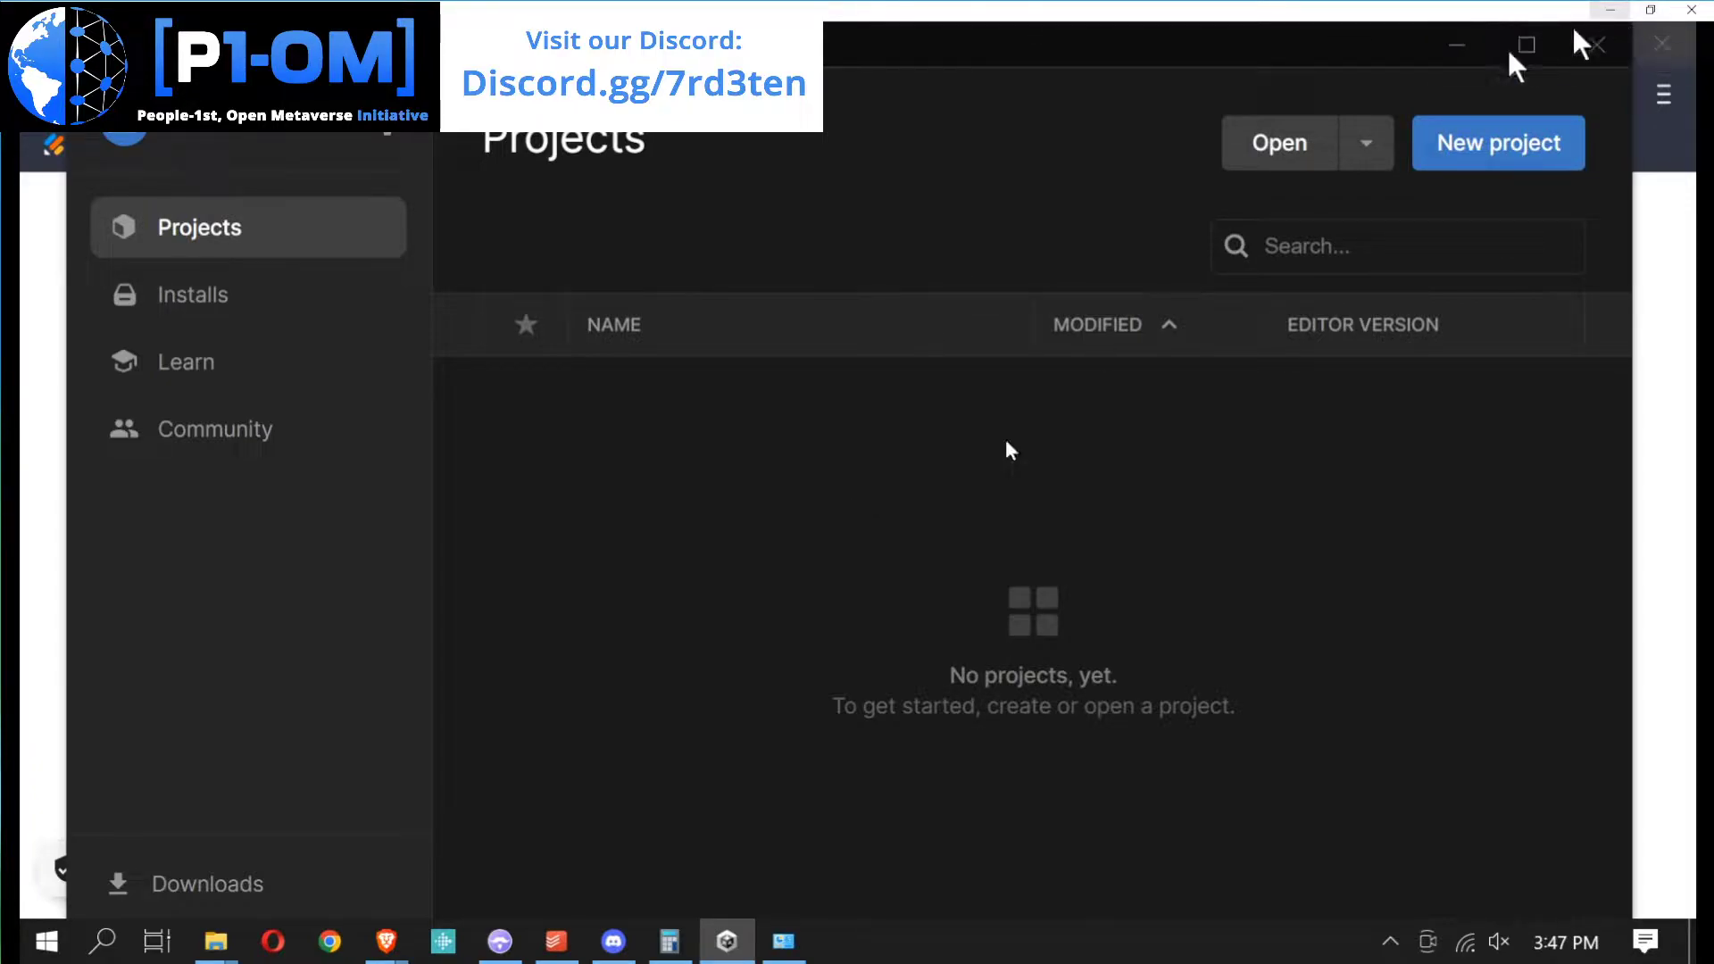
- Show the System page with Windows 10 Pro, i5-4570 processor and 8 GB RAM
{"action": "left_click", "coordinate": [783, 942]}
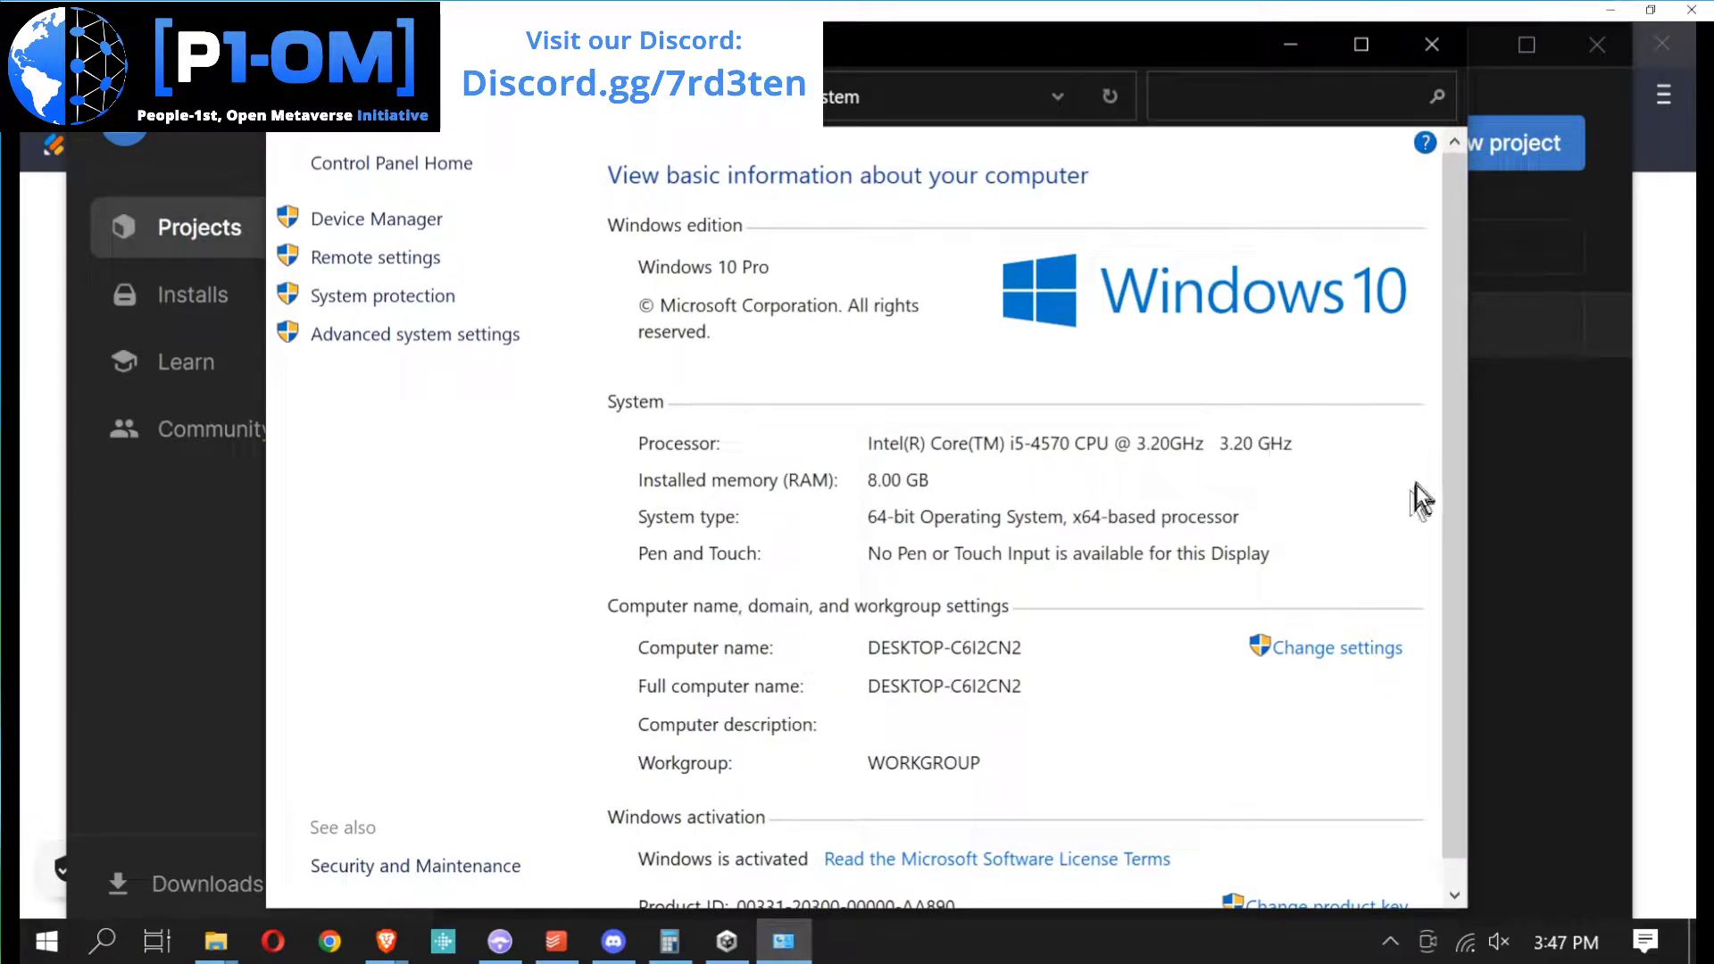
{"action": "mouse_move", "coordinate": [1509, 468]}
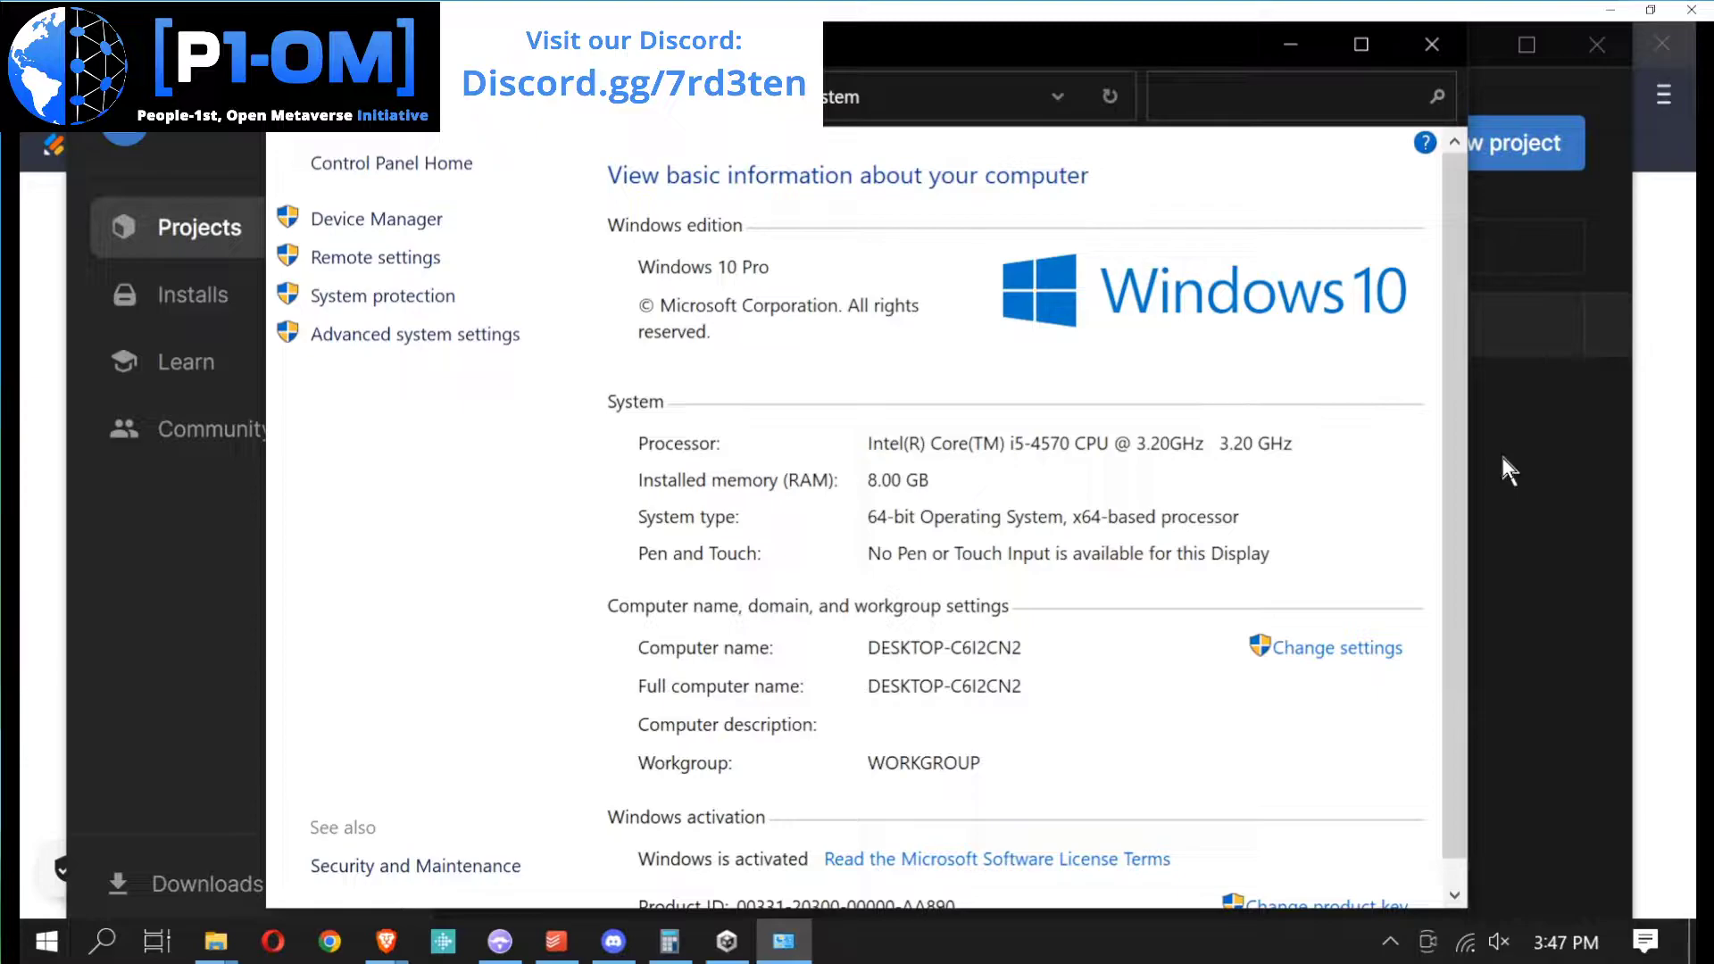
{"action": "mouse_move", "coordinate": [1363, 530]}
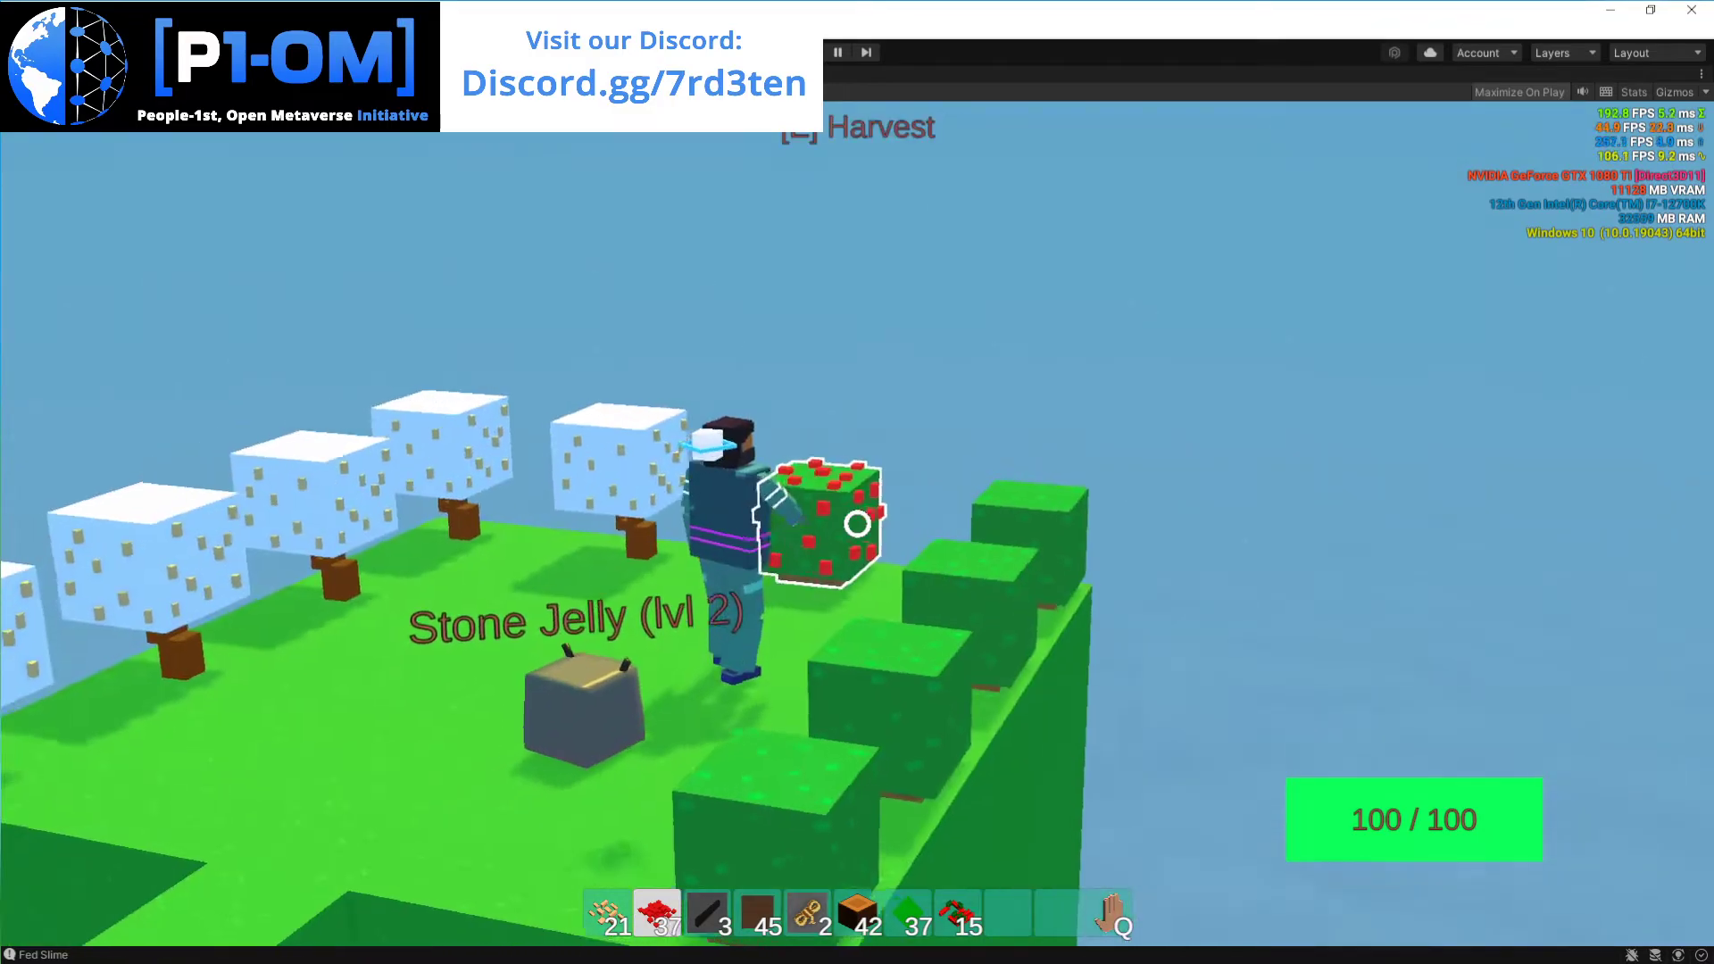
- Harvest the berry bush beside the level 2 Stone Jelly
{"action": "left_click", "coordinate": [856, 524]}
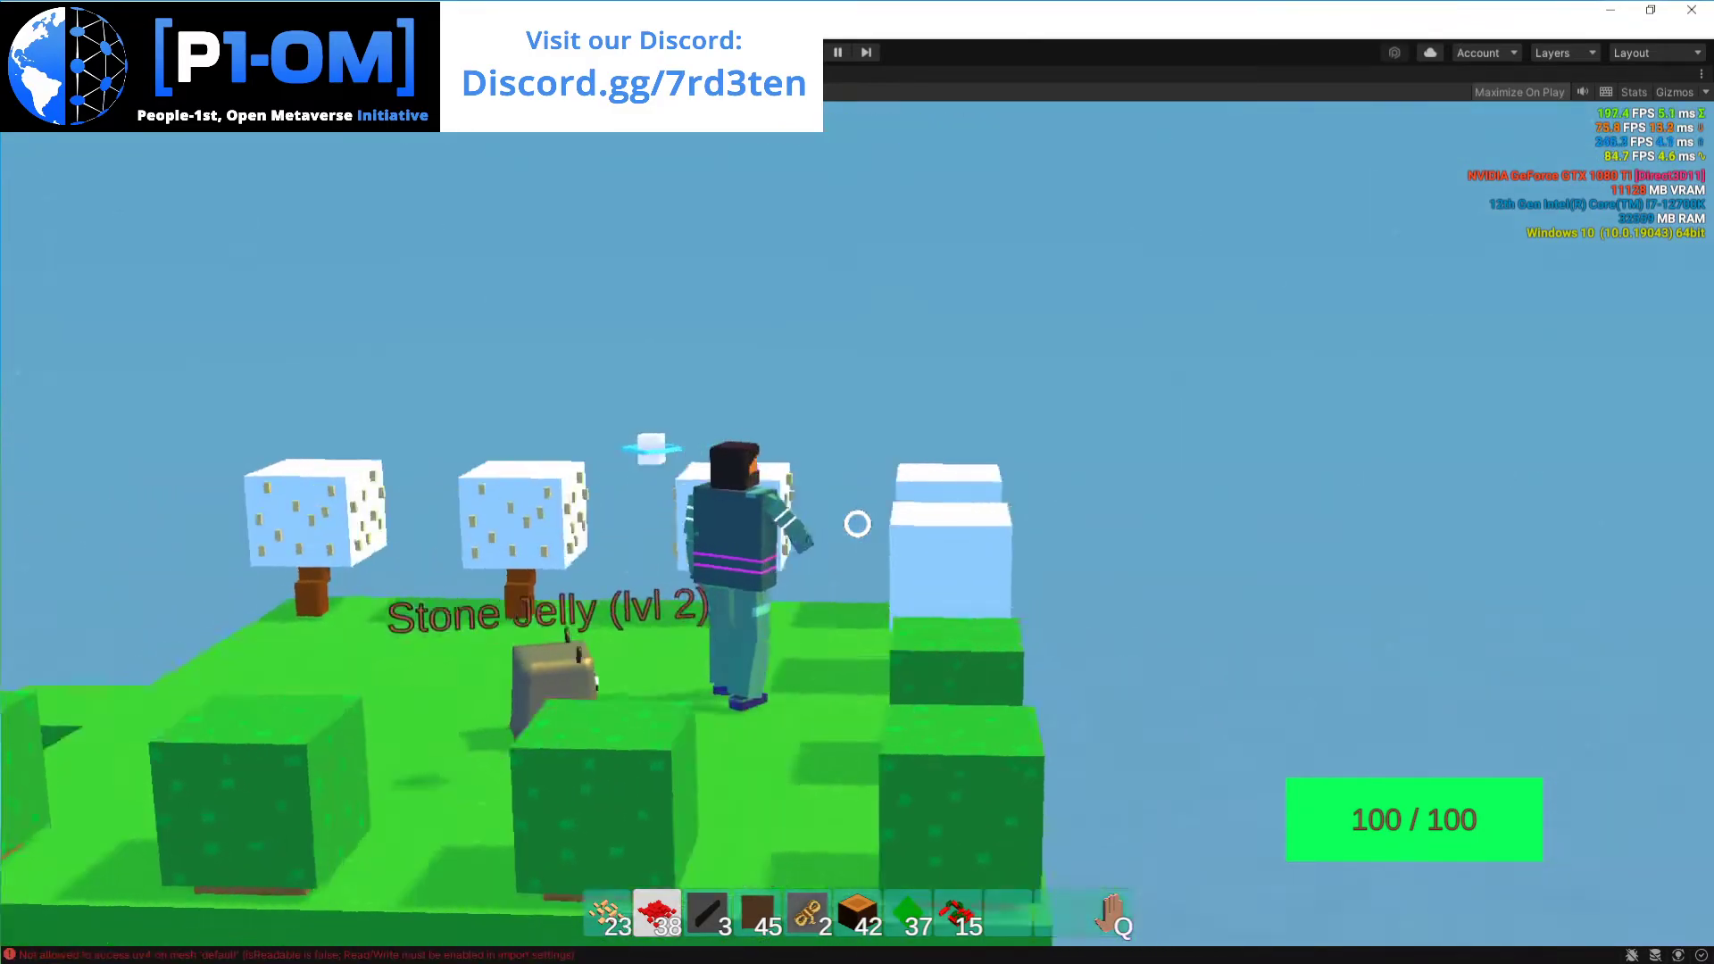